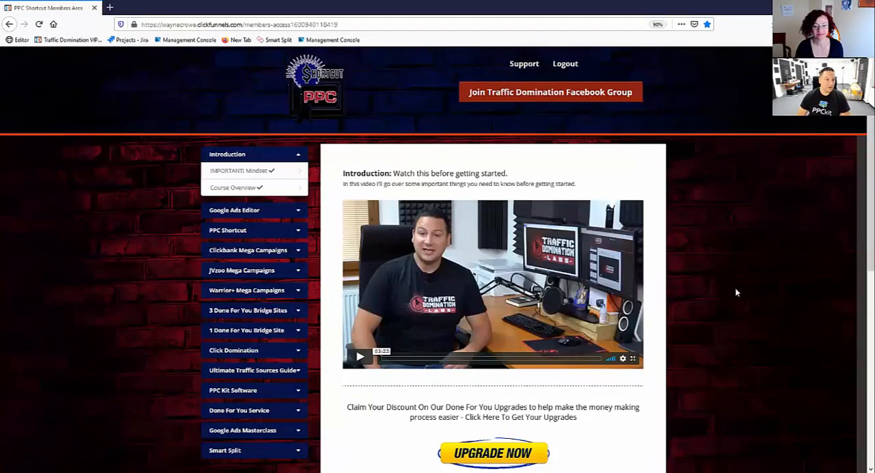
pyautogui.moveTo(763, 220)
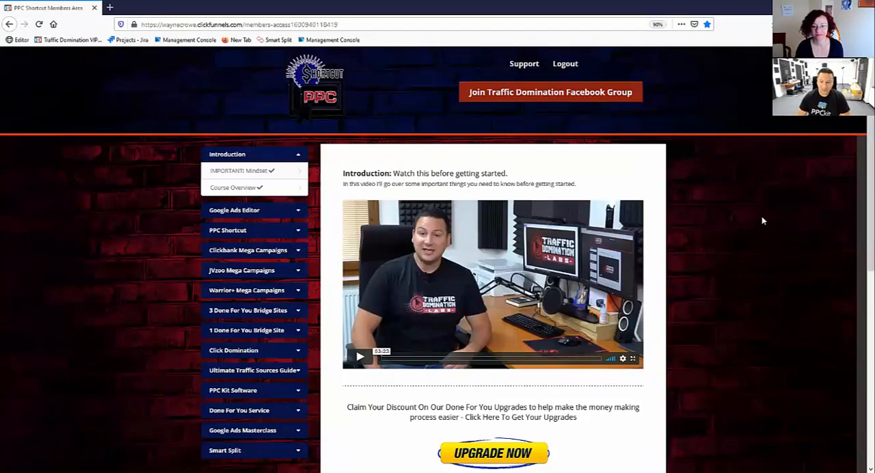
pyautogui.moveTo(287, 179)
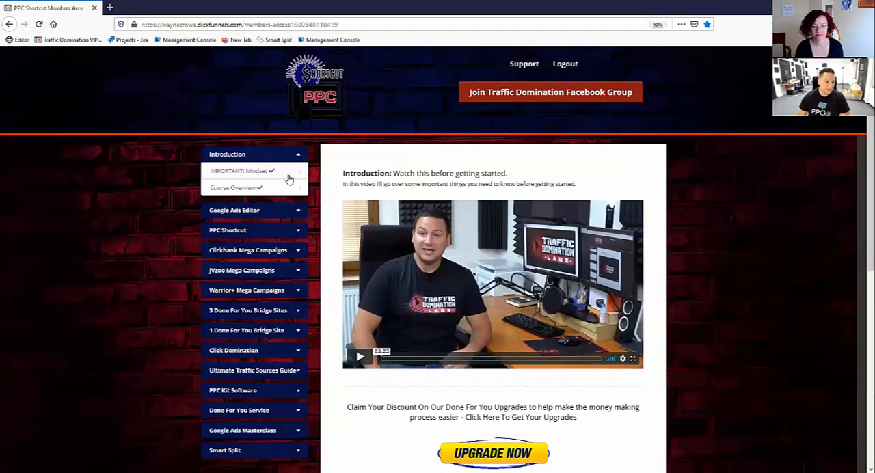
pyautogui.moveTo(250, 188)
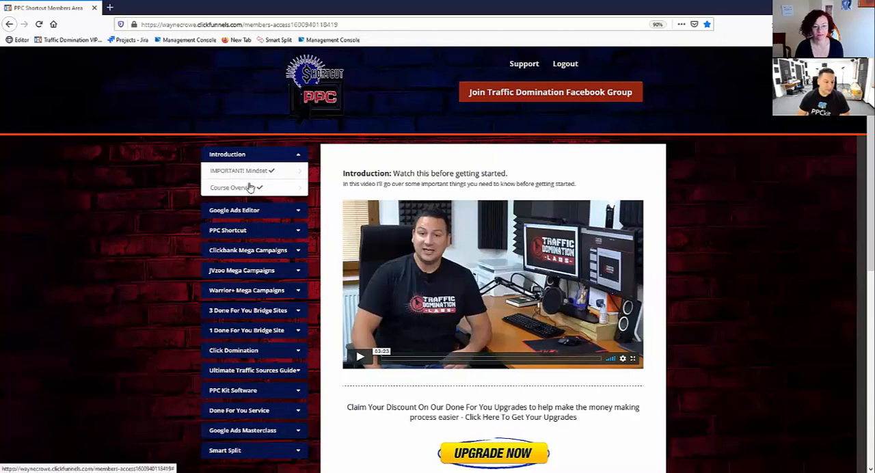
# Step: Expand the Google Ads Editor module to list its PC, Mac and instructions lessons
pyautogui.click(254, 210)
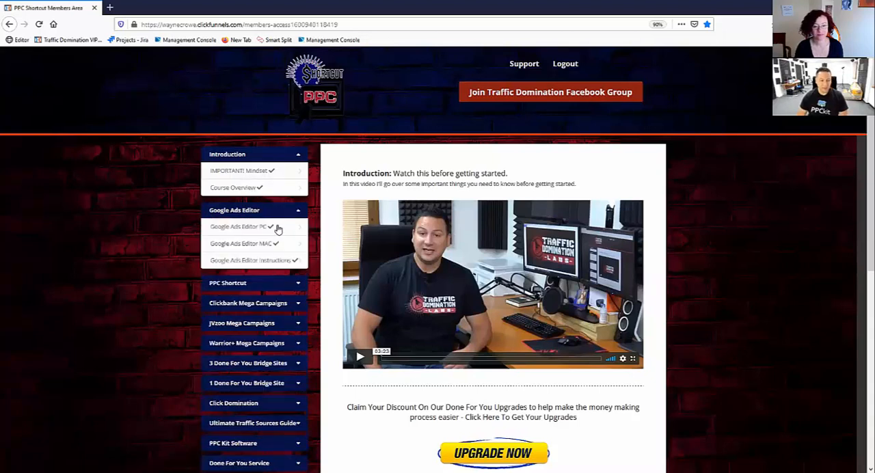
pyautogui.moveTo(359, 226)
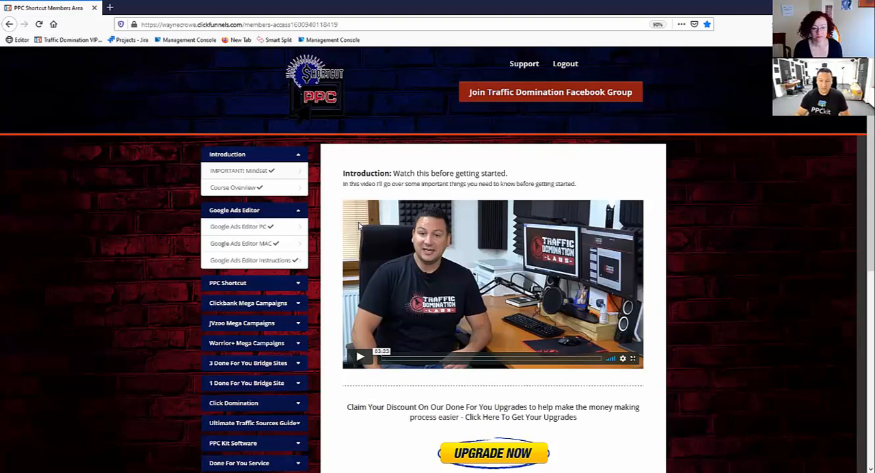
pyautogui.moveTo(334, 245)
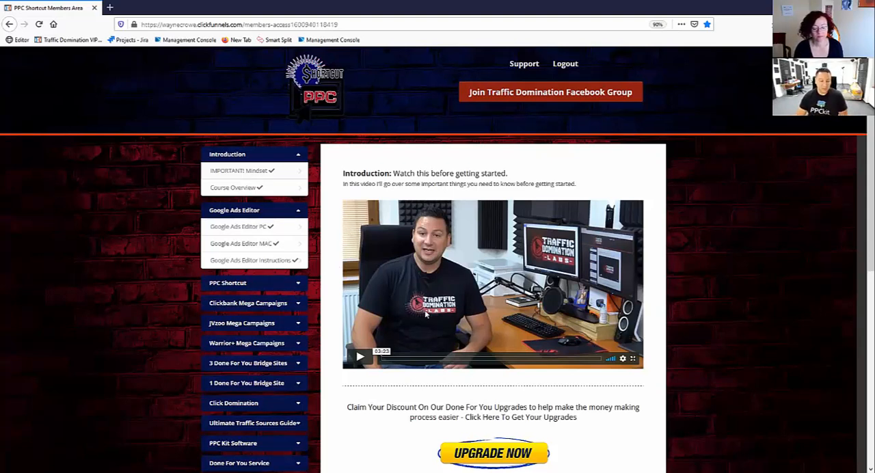
pyautogui.moveTo(404, 310)
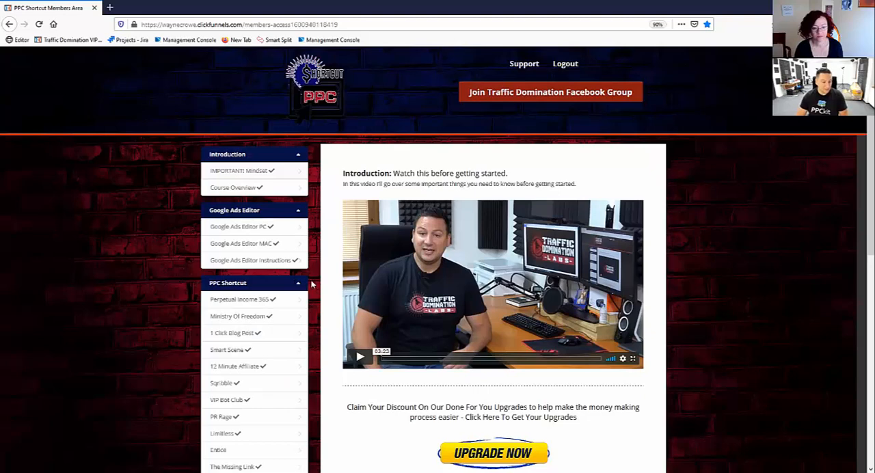
# Step: Open the Perpetual Income 365 Mega Campaign lesson under PPC Shortcut, then add a new browser tab
pyautogui.scroll(-3)
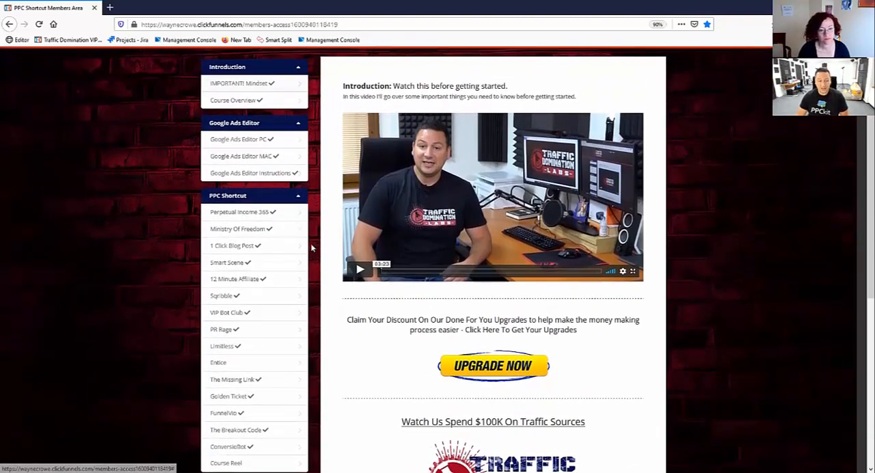
pyautogui.moveTo(276, 225)
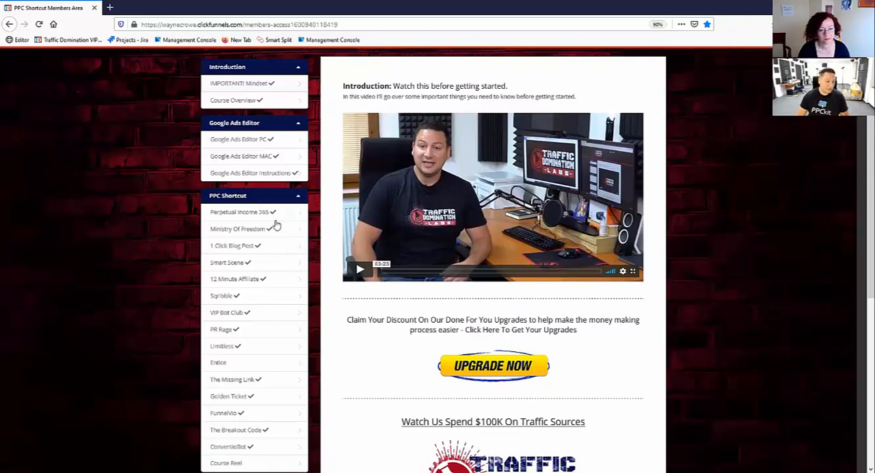
pyautogui.click(243, 212)
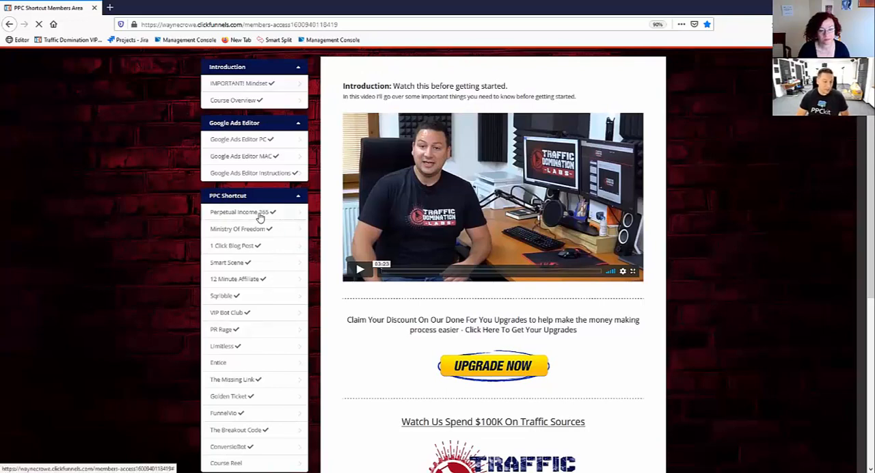
pyautogui.click(240, 211)
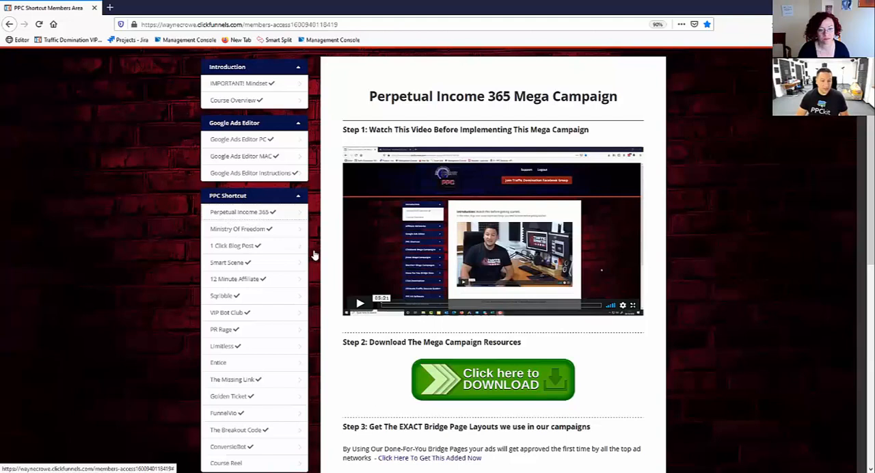
pyautogui.moveTo(414, 311)
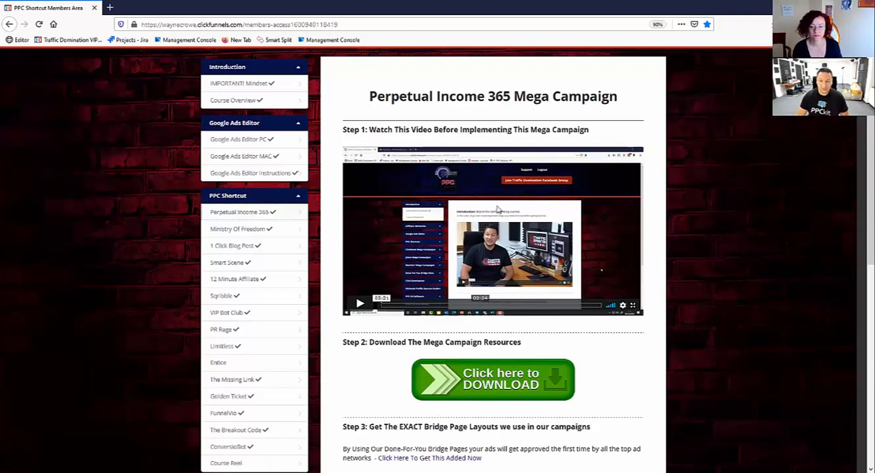
pyautogui.moveTo(395, 258)
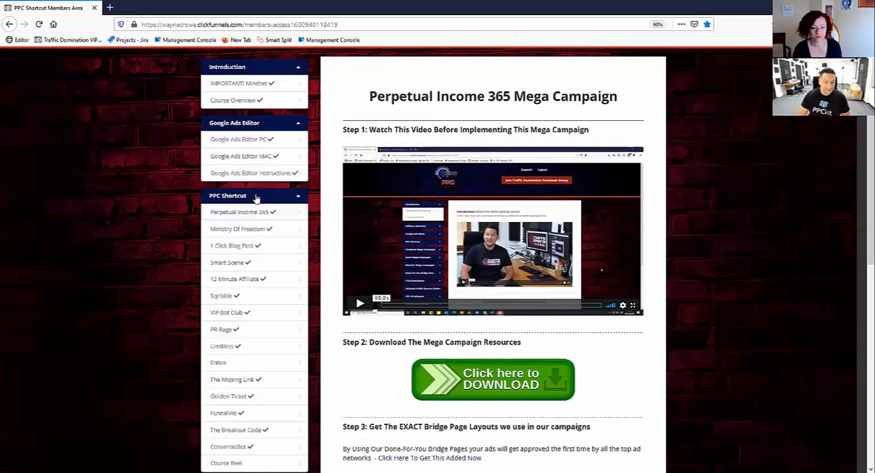
pyautogui.moveTo(156, 73)
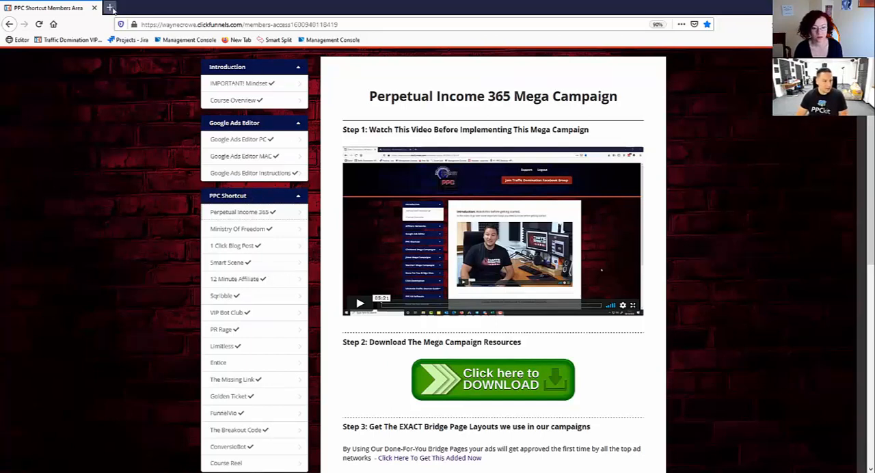
pyautogui.click(110, 8)
pyautogui.write('https://ebooksoftwarepro.com')
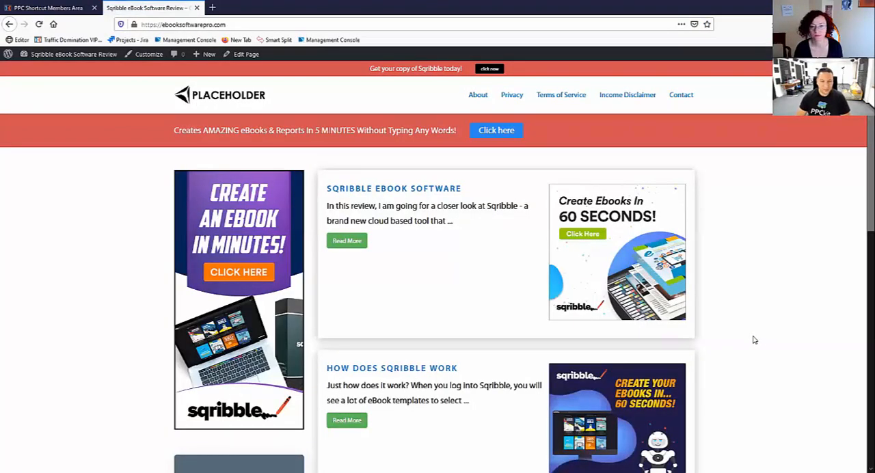
pyautogui.moveTo(602, 153)
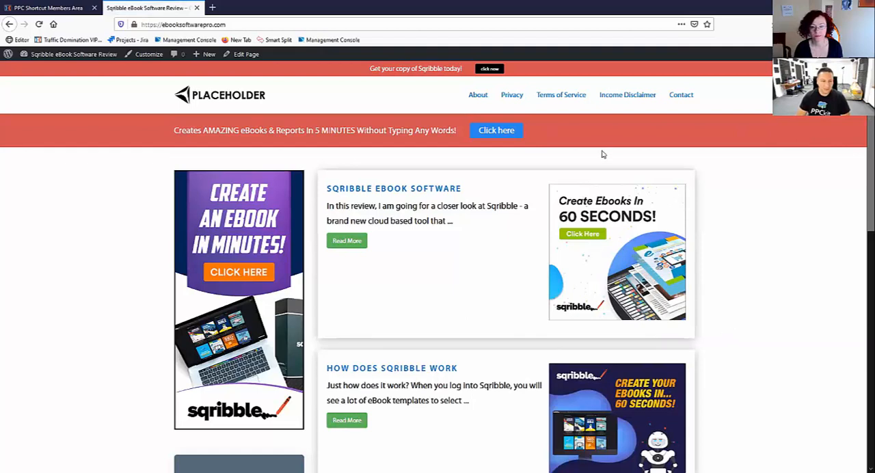
pyautogui.moveTo(542, 85)
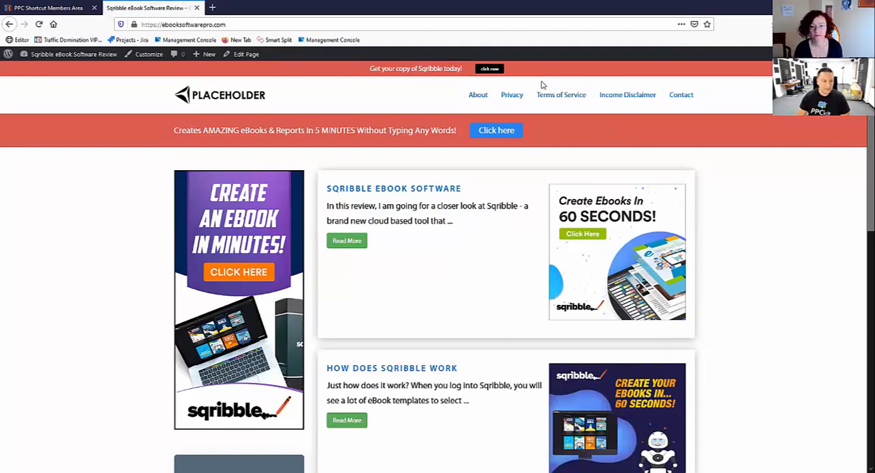
pyautogui.moveTo(351, 318)
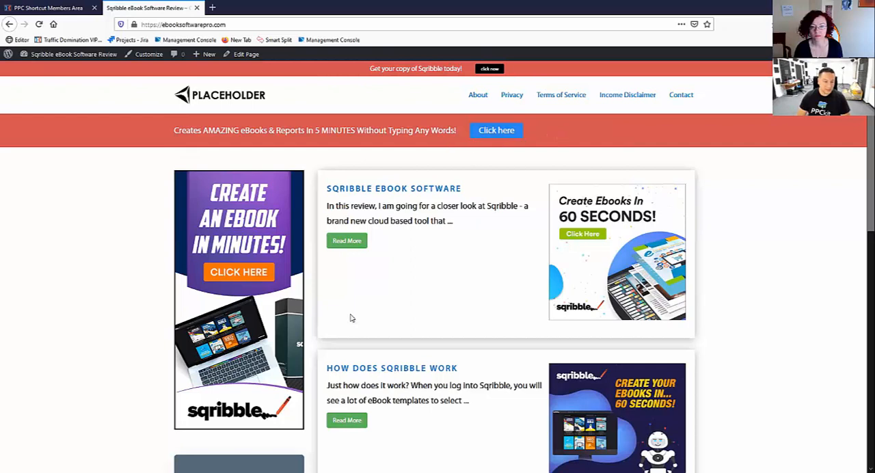
pyautogui.moveTo(704, 326)
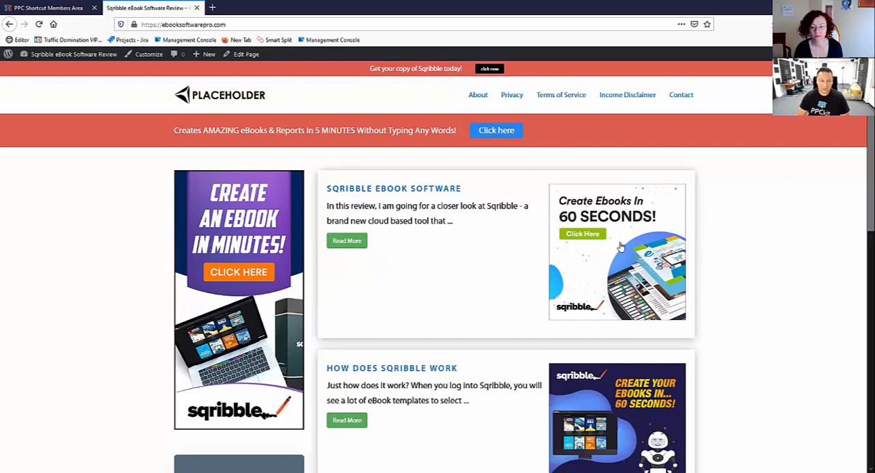
pyautogui.moveTo(562, 283)
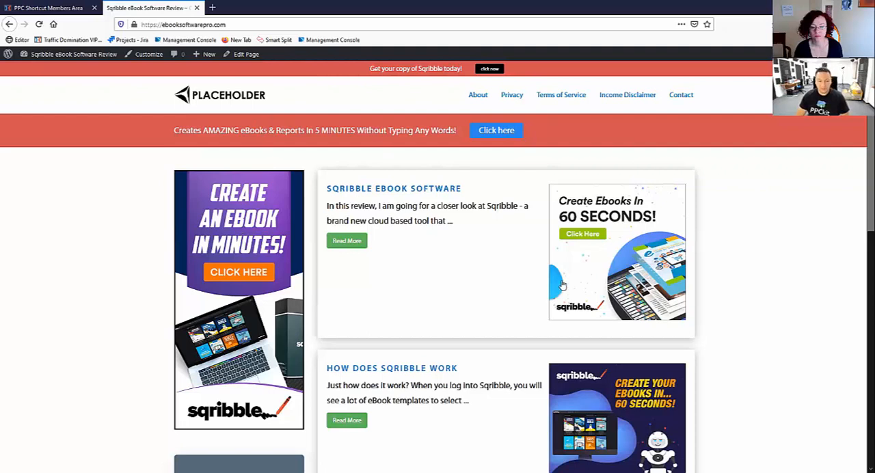
pyautogui.moveTo(667, 246)
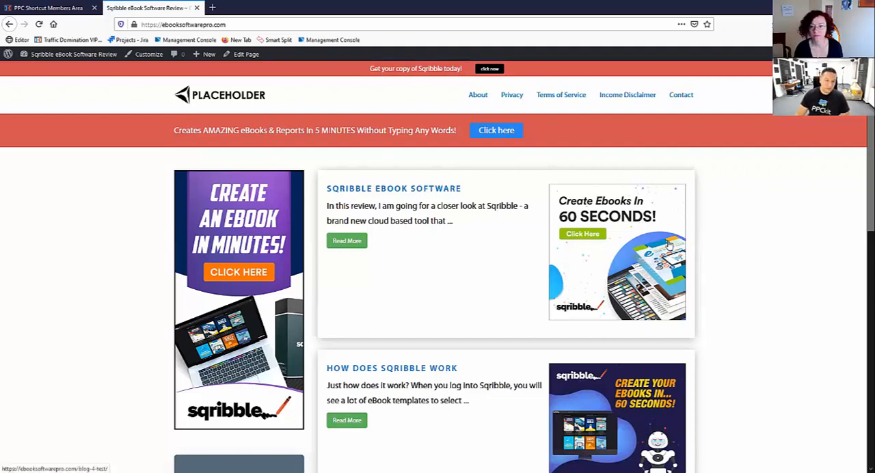
pyautogui.moveTo(639, 100)
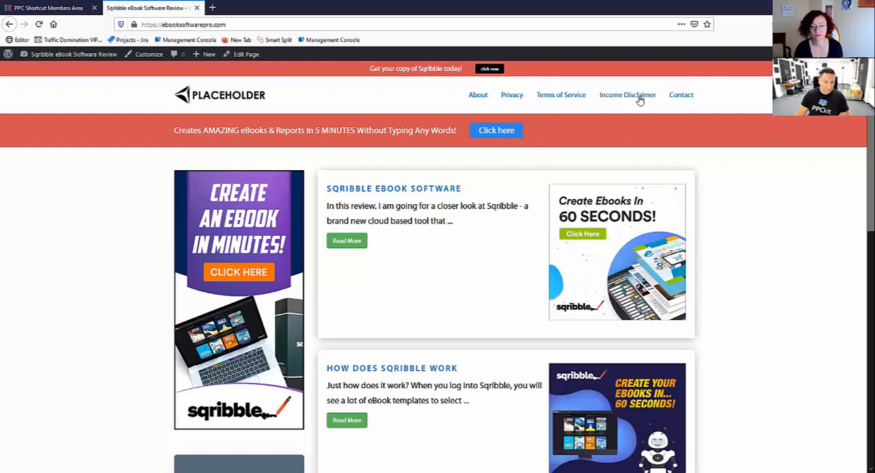
pyautogui.moveTo(531, 125)
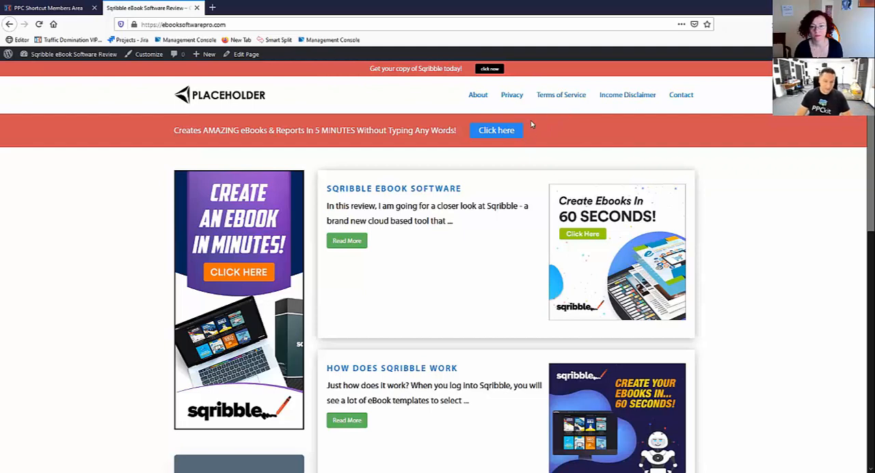
# Step: Browse the Sqribble review site, then return to the Perpetual Income 365 lesson tab
pyautogui.scroll(-3)
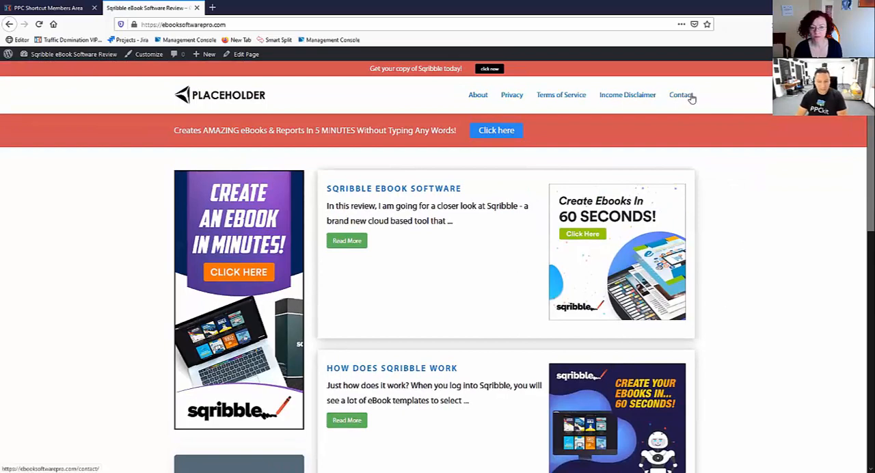
pyautogui.moveTo(733, 270)
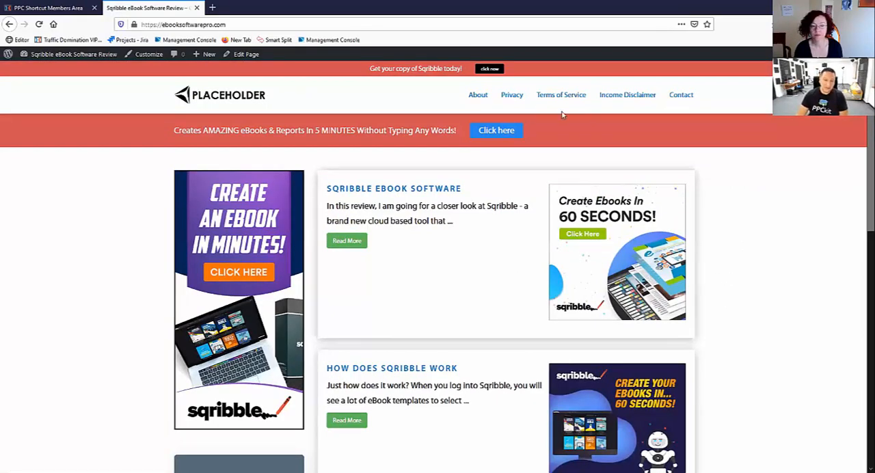
pyautogui.moveTo(512, 121)
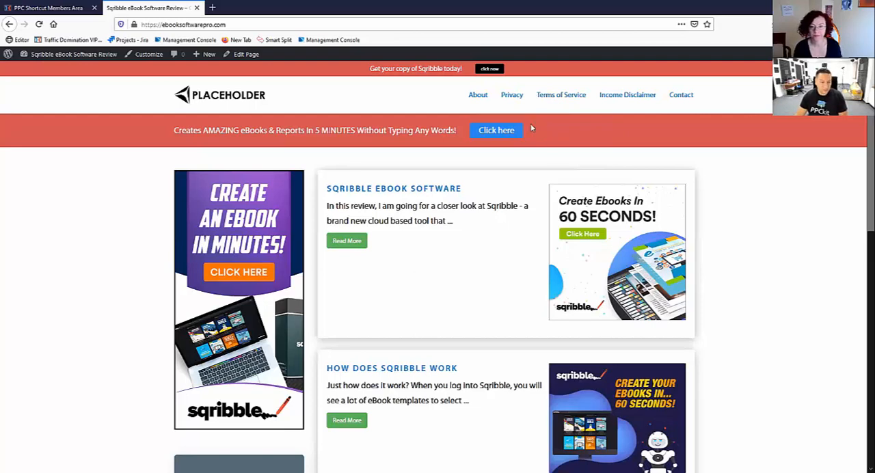
pyautogui.moveTo(699, 269)
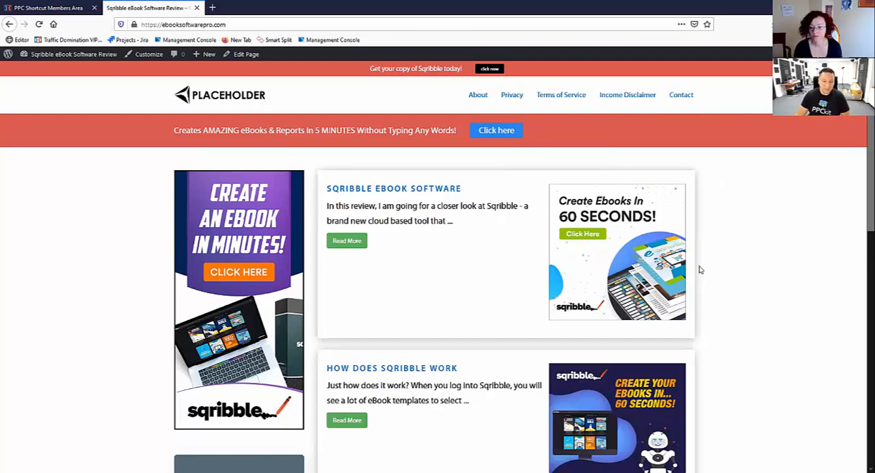
pyautogui.moveTo(606, 197)
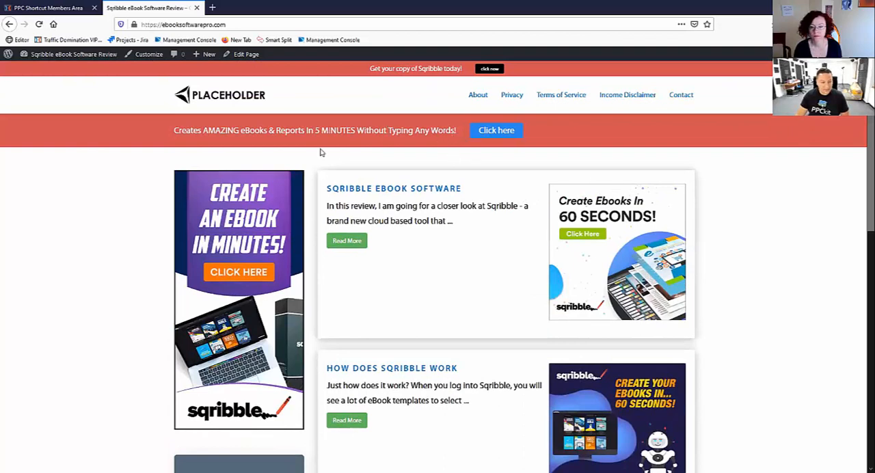
pyautogui.moveTo(366, 161)
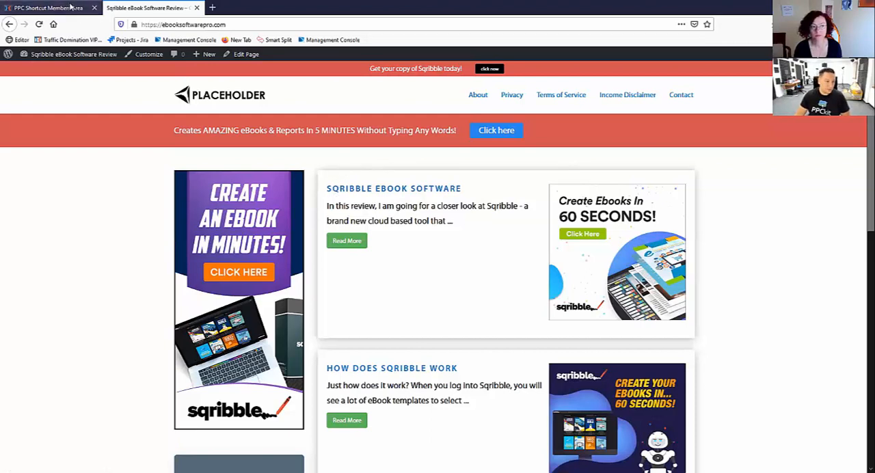
pyautogui.click(51, 9)
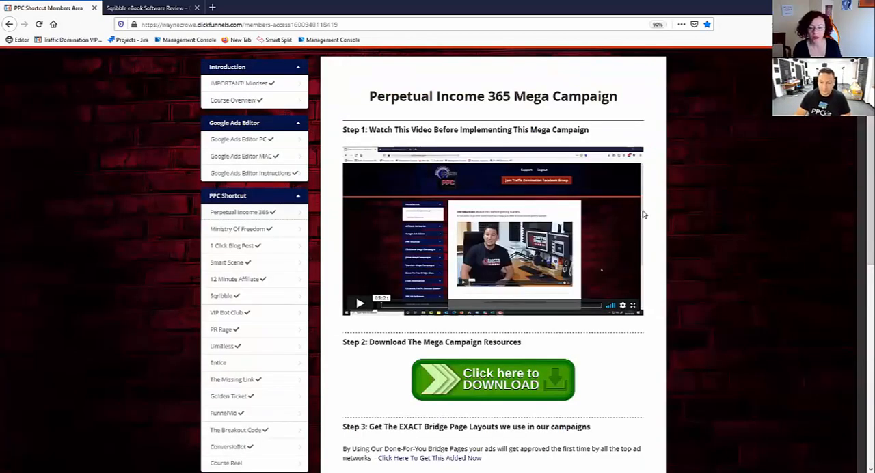
# Step: Collapse the PPC Shortcut module list and switch to the Sqribble eBook Software Review tab
pyautogui.click(228, 196)
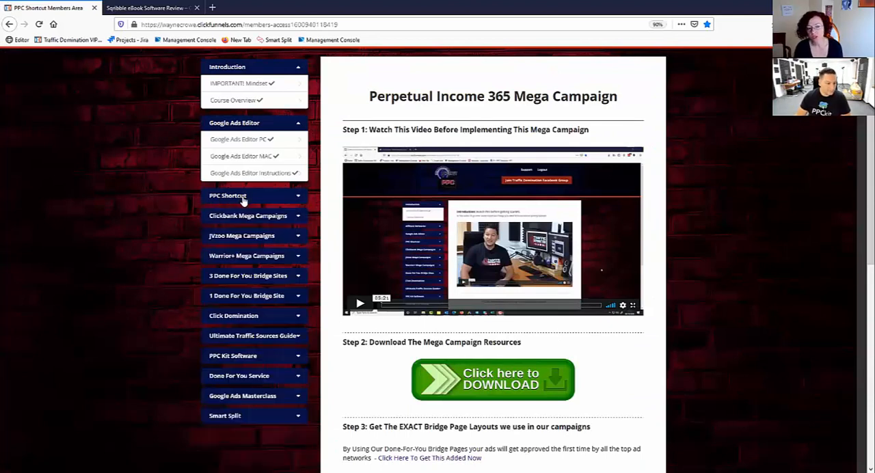
pyautogui.moveTo(329, 202)
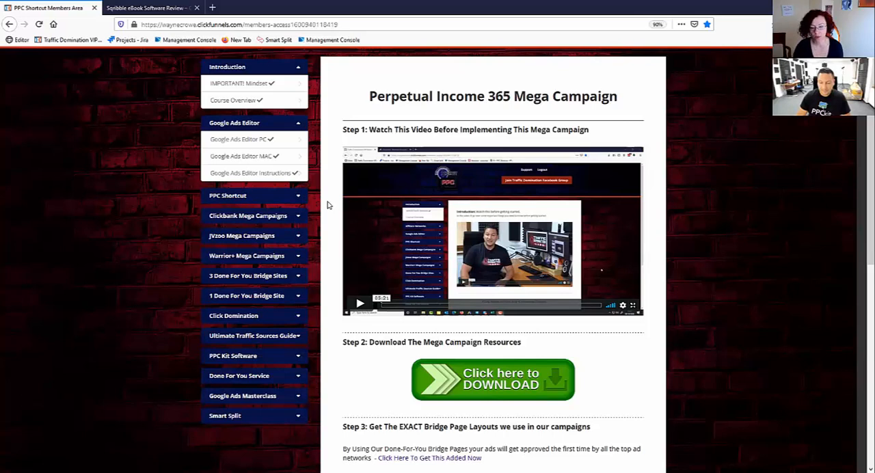
pyautogui.moveTo(326, 208)
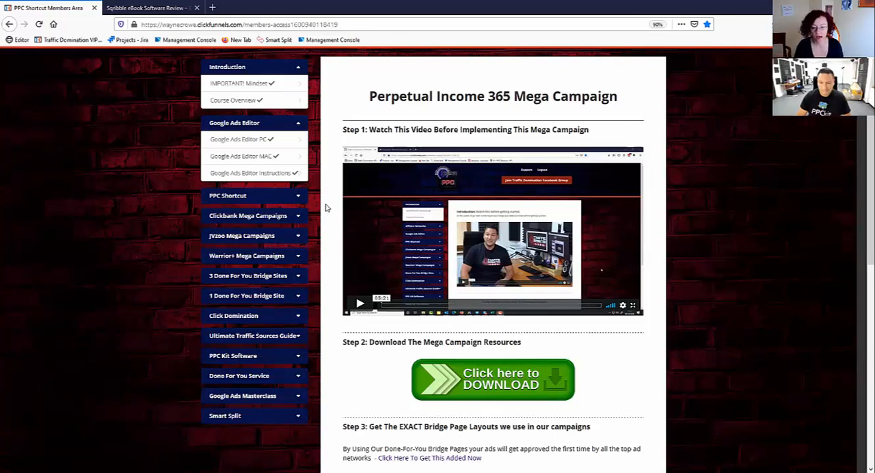
pyautogui.moveTo(324, 216)
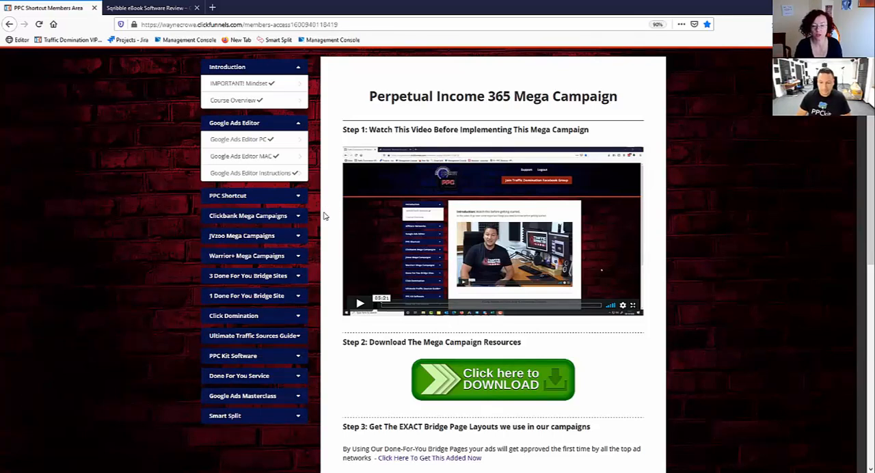
pyautogui.moveTo(327, 224)
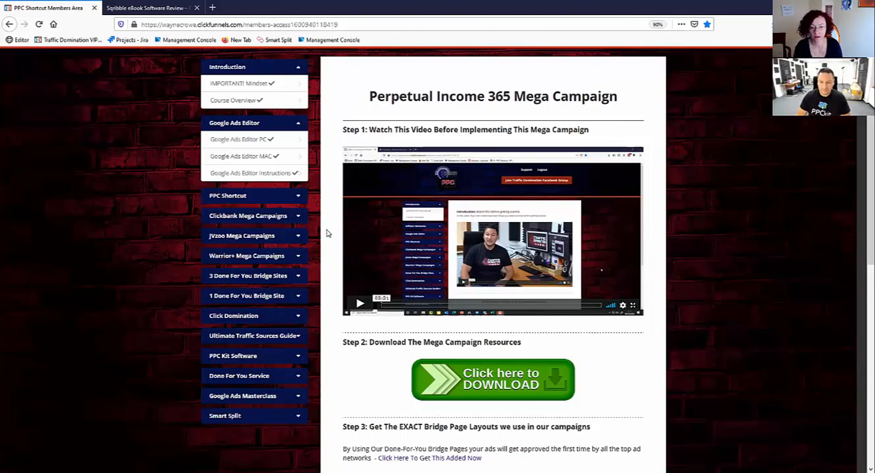
pyautogui.moveTo(332, 221)
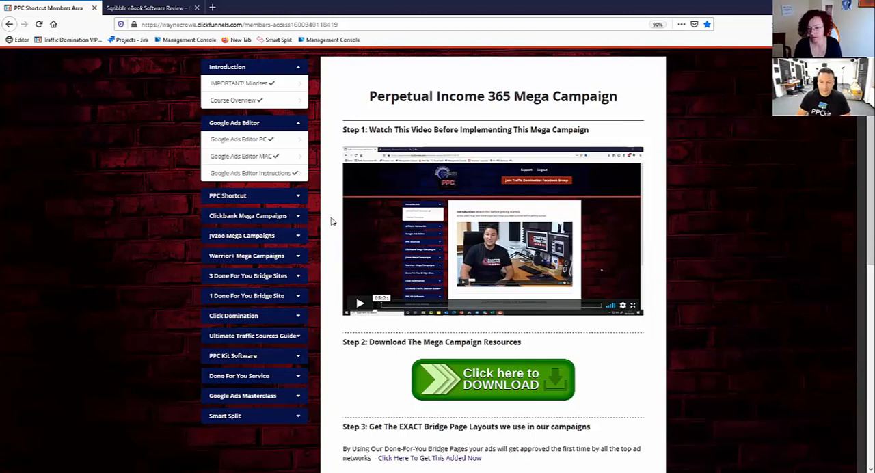
pyautogui.moveTo(344, 231)
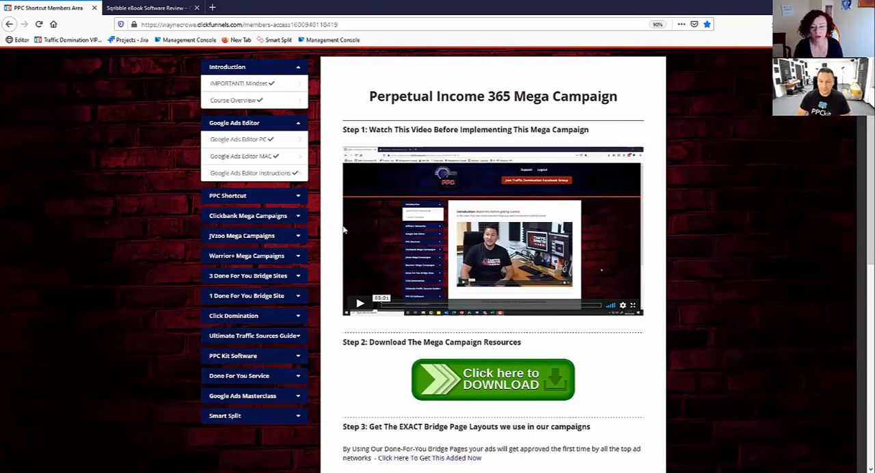
pyautogui.moveTo(380, 230)
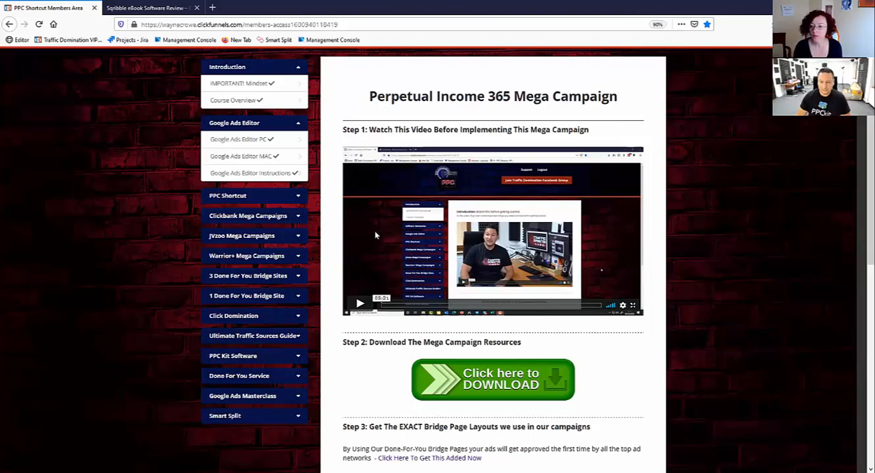
pyautogui.moveTo(424, 232)
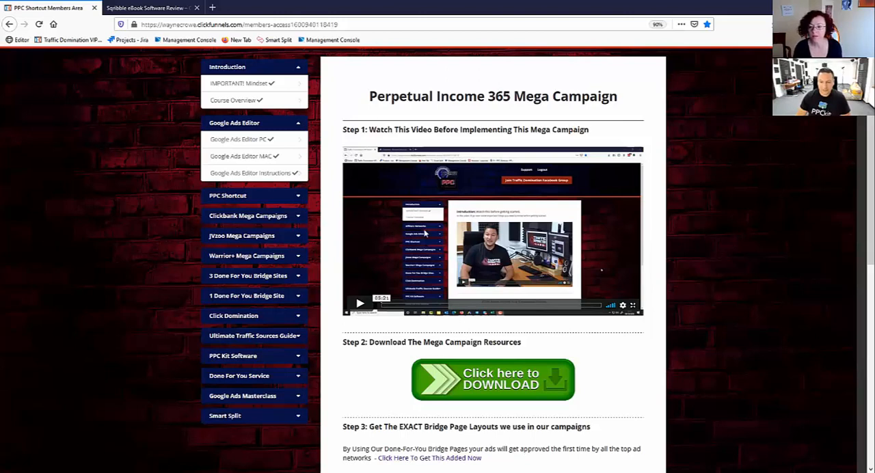
pyautogui.moveTo(474, 260)
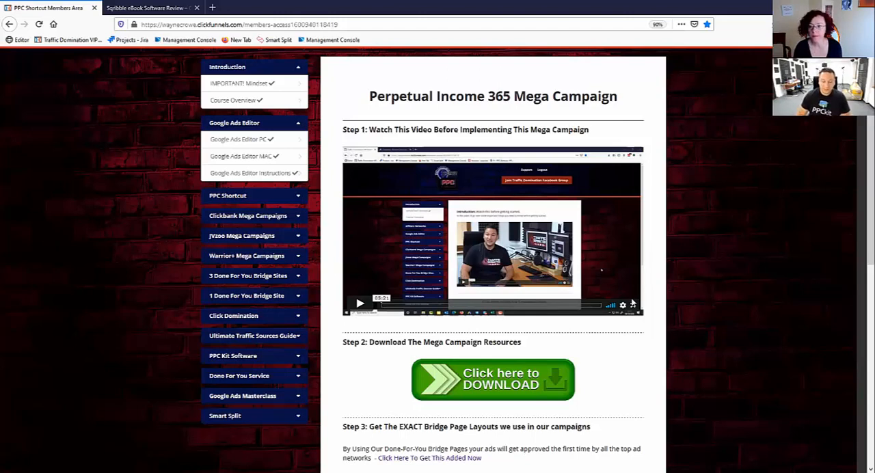
pyautogui.moveTo(690, 232)
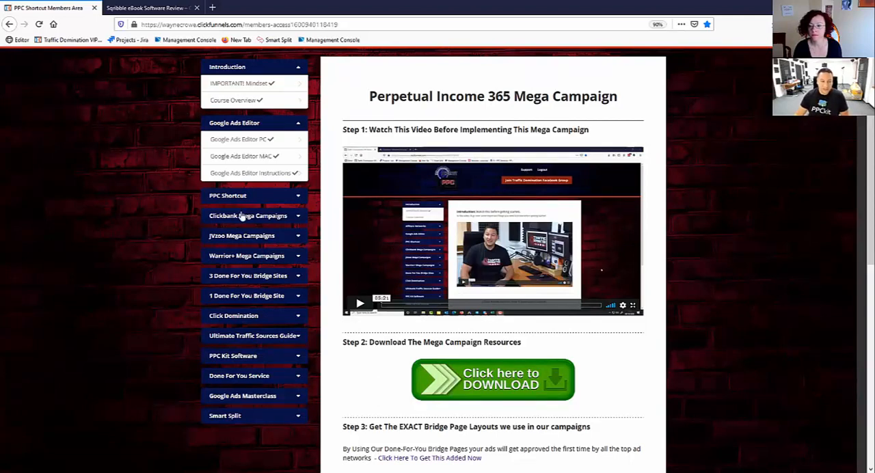
pyautogui.moveTo(285, 257)
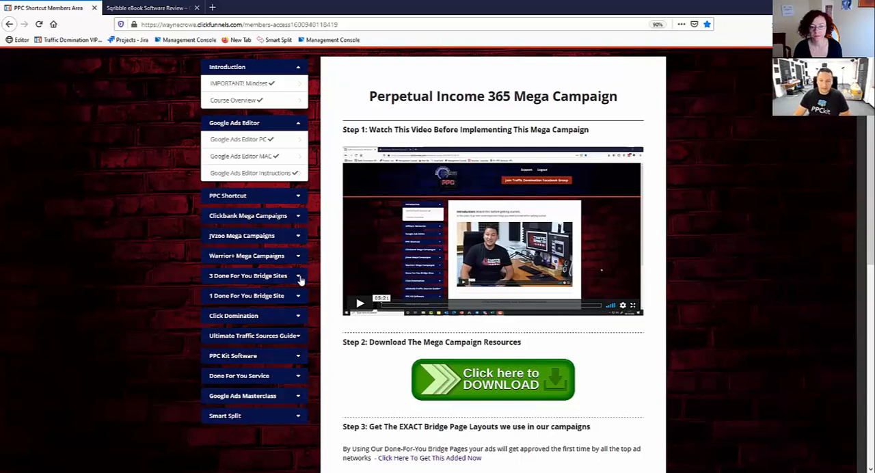
pyautogui.moveTo(662, 294)
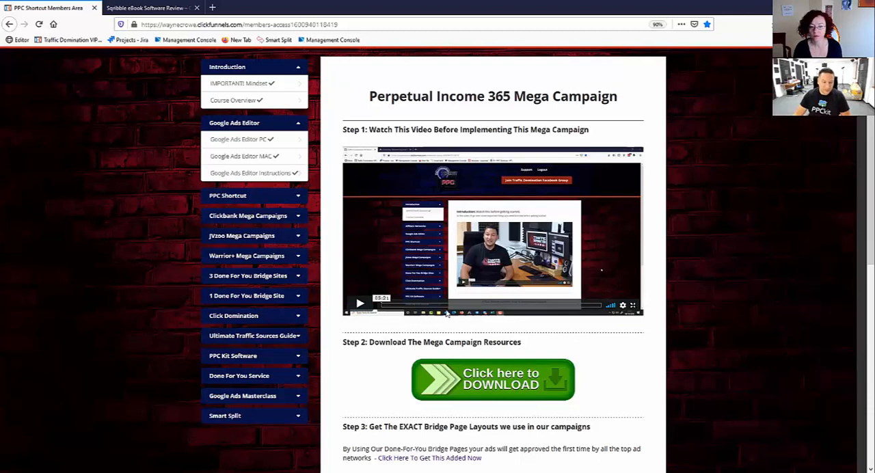
pyautogui.moveTo(541, 219)
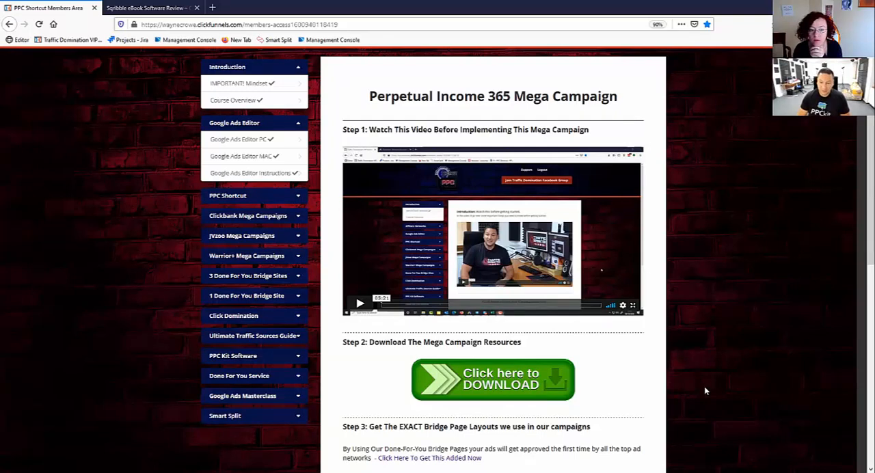
pyautogui.click(151, 8)
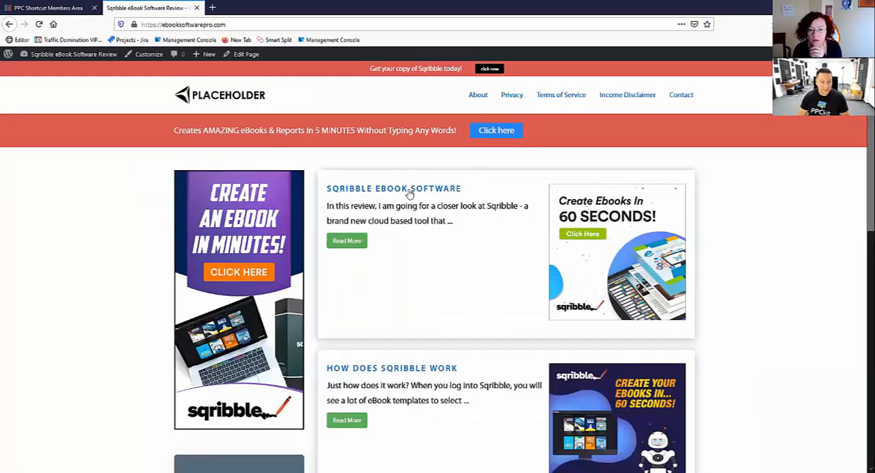
pyautogui.moveTo(486, 272)
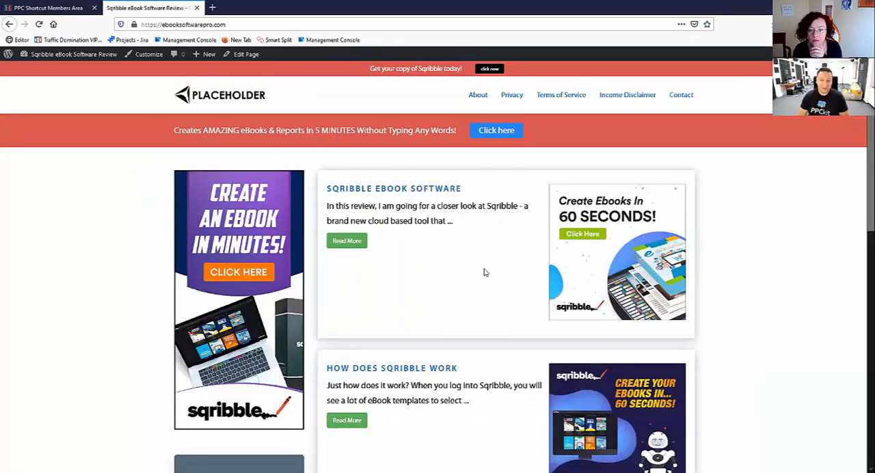
pyautogui.moveTo(304, 75)
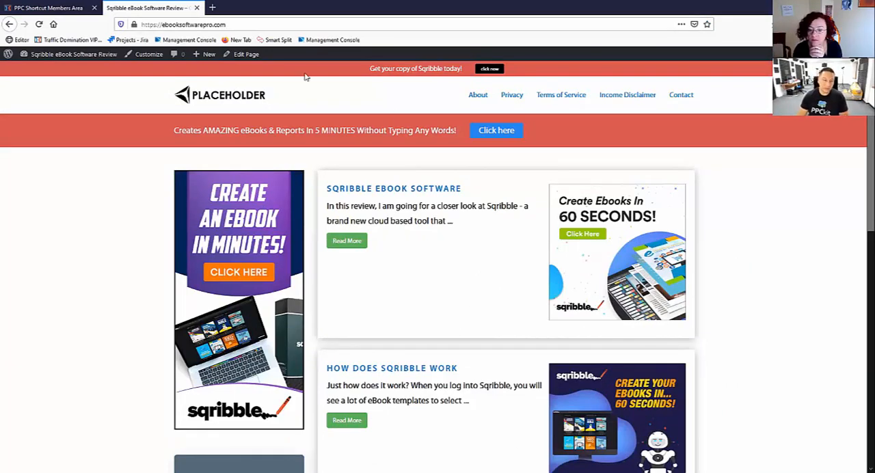
pyautogui.moveTo(282, 179)
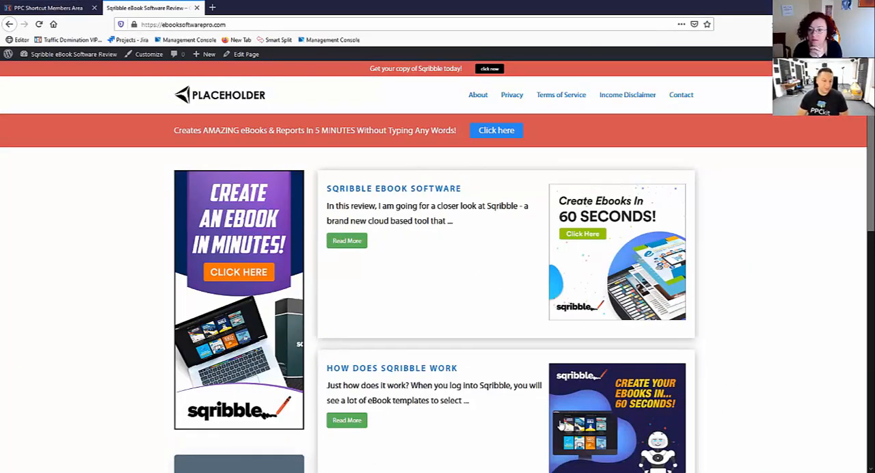
pyautogui.moveTo(411, 157)
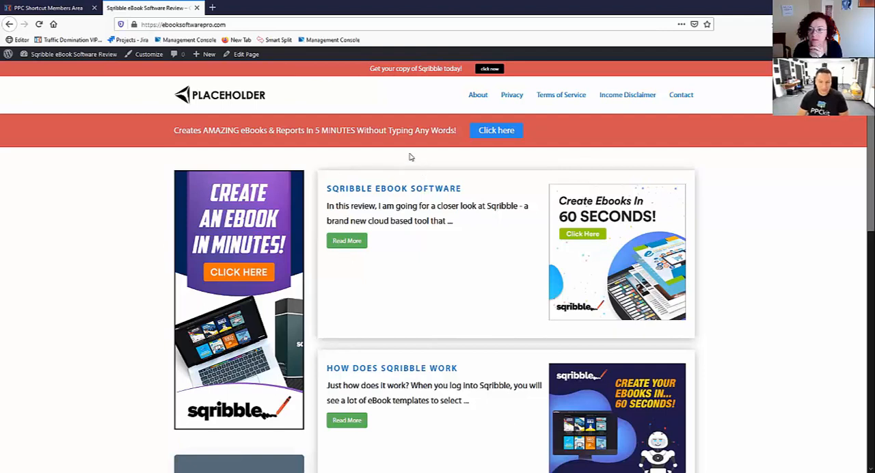
# Step: Switch back to the Perpetual Income 365 Mega Campaign lesson in the members area tab
pyautogui.click(48, 9)
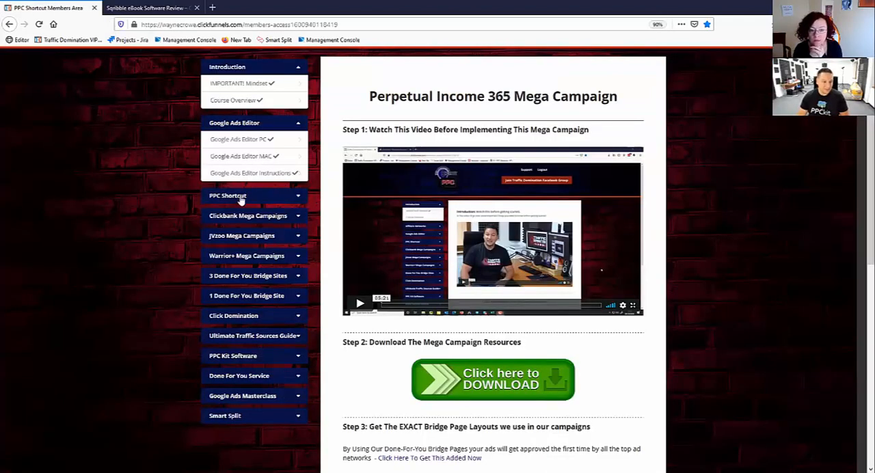
# Step: Toggle the PPC Shortcut list closed and expand Clickbank Mega Campaigns, showing Truth About Abs
pyautogui.click(246, 196)
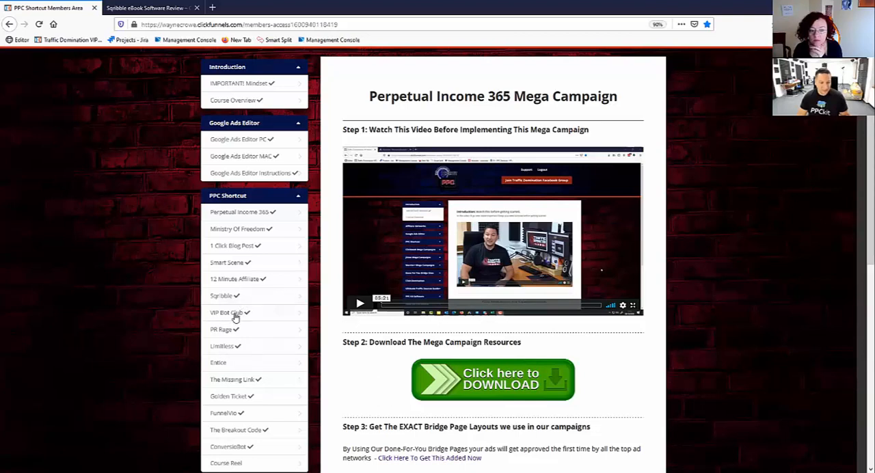
pyautogui.click(232, 313)
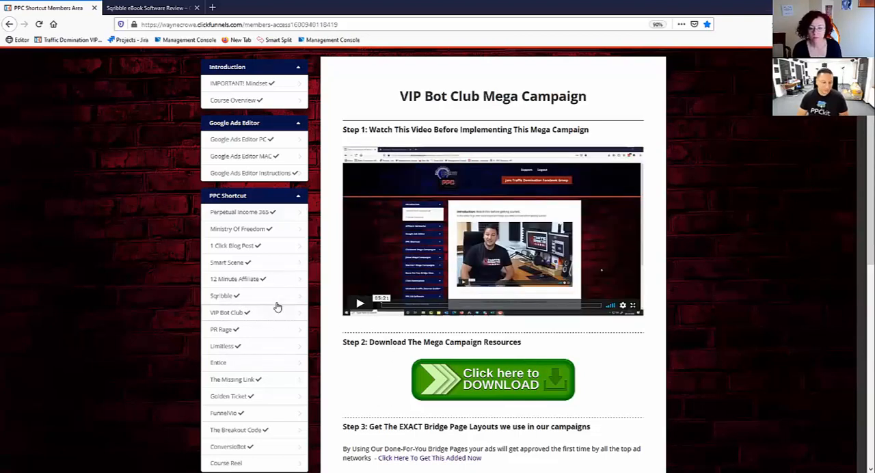
pyautogui.click(252, 195)
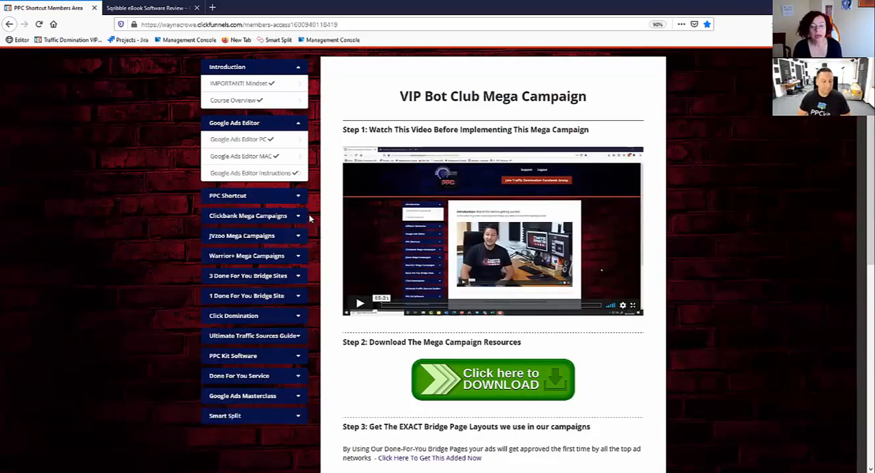
pyautogui.moveTo(321, 216)
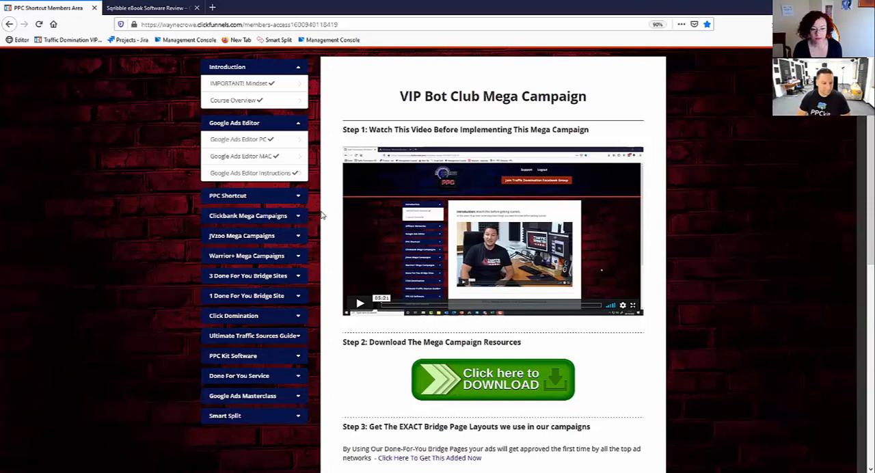
pyautogui.moveTo(318, 224)
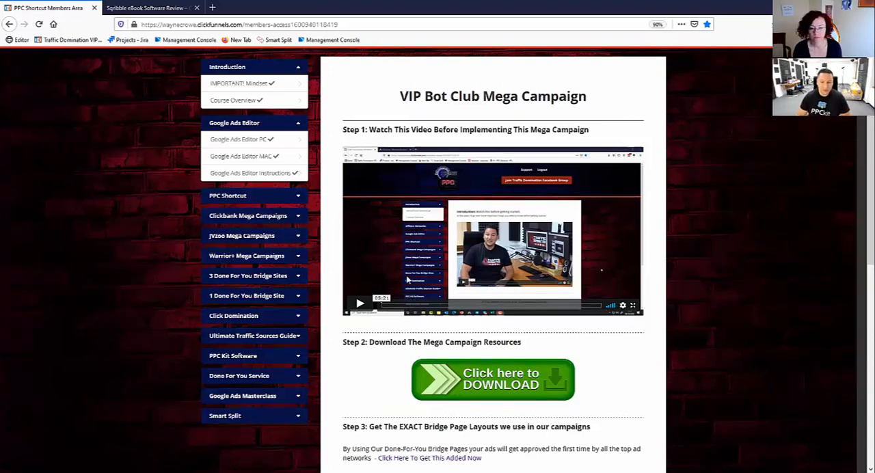
pyautogui.moveTo(237, 219)
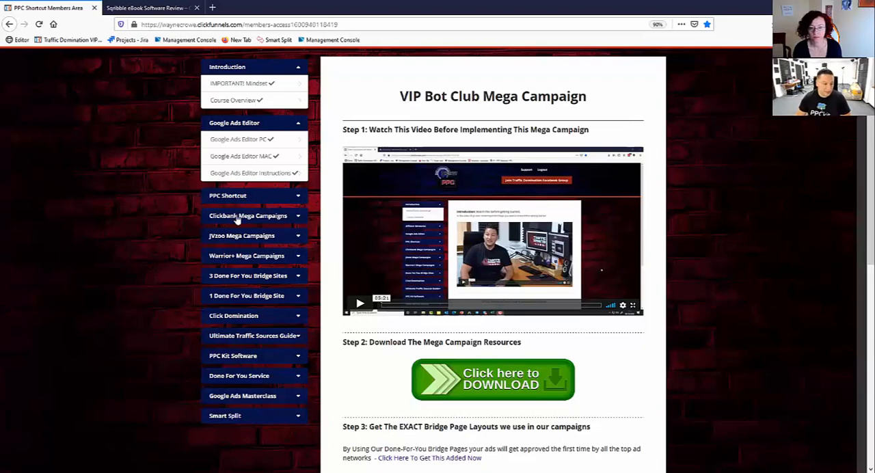
pyautogui.click(251, 215)
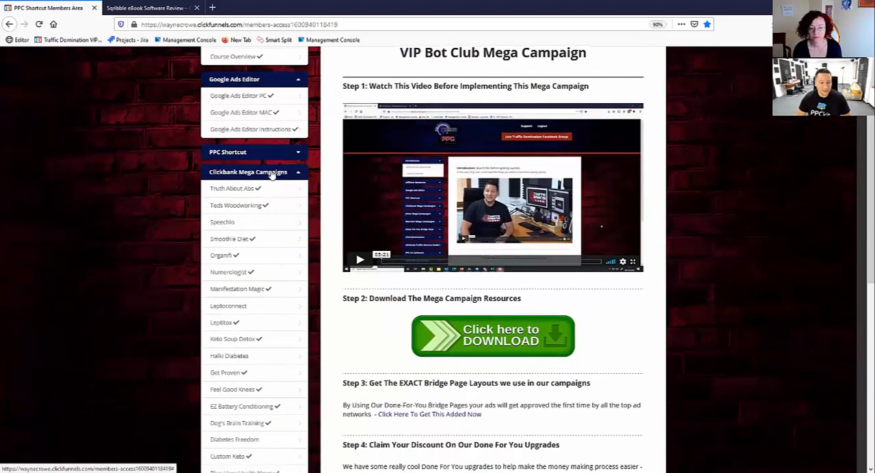
# Step: Scroll the sidebar from Teds Woodworking down to the expanded JVzoo Mega Campaigns lessons
pyautogui.scroll(-3)
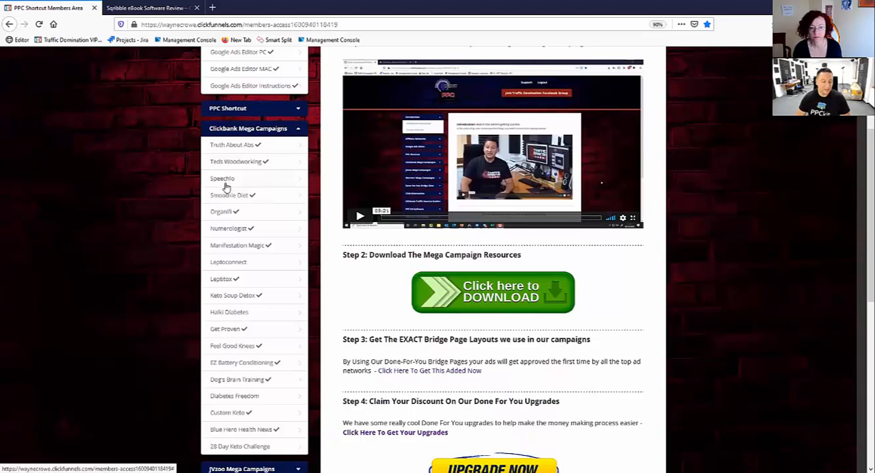
pyautogui.moveTo(236, 204)
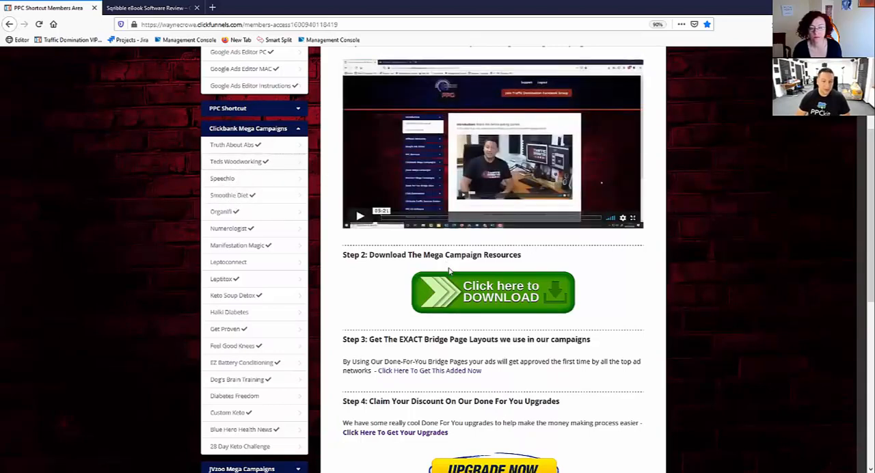
pyautogui.scroll(3)
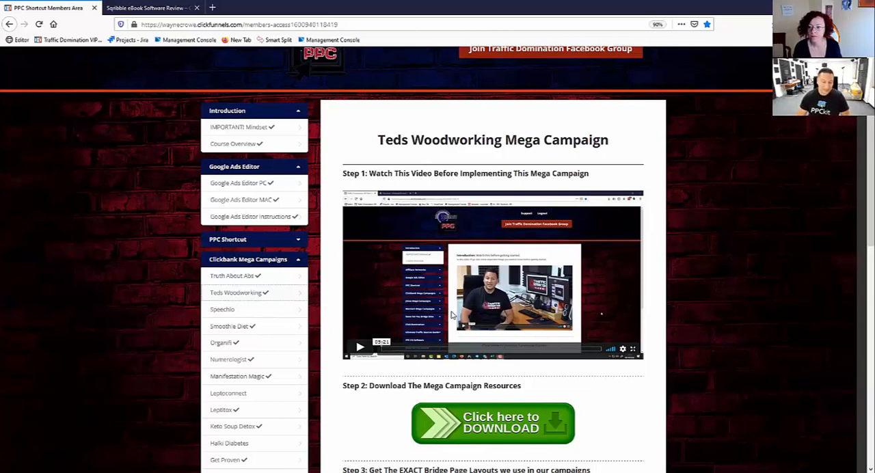
pyautogui.scroll(-3)
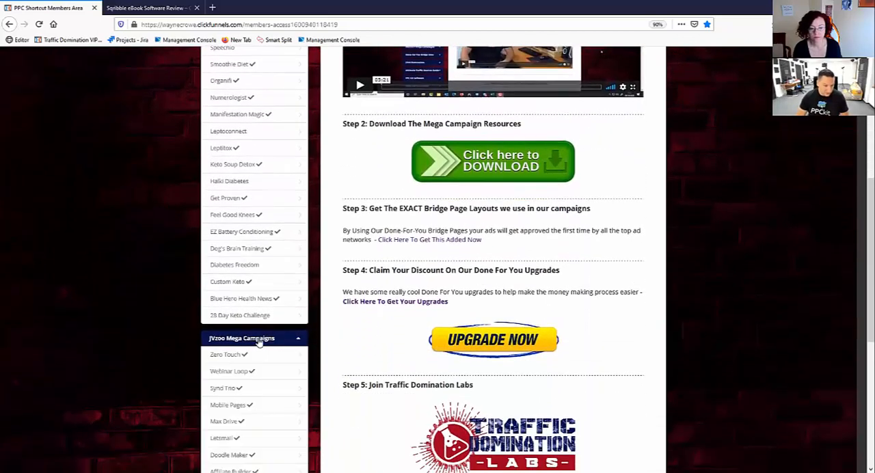
pyautogui.scroll(-3)
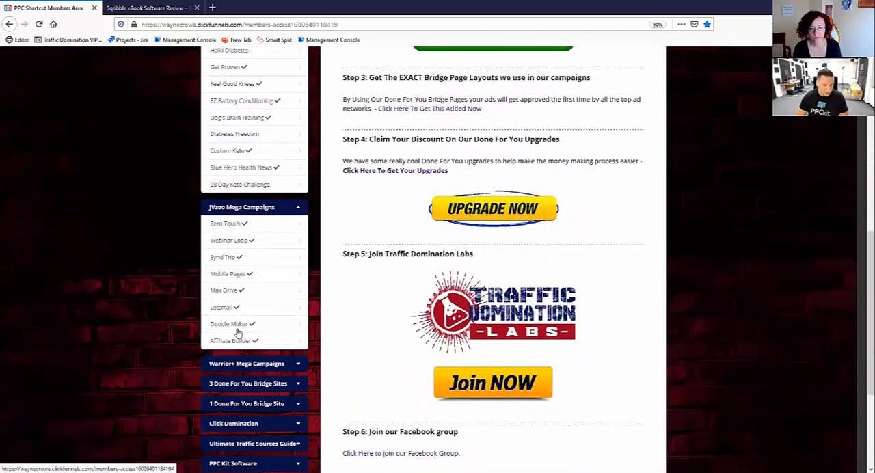
pyautogui.moveTo(307, 355)
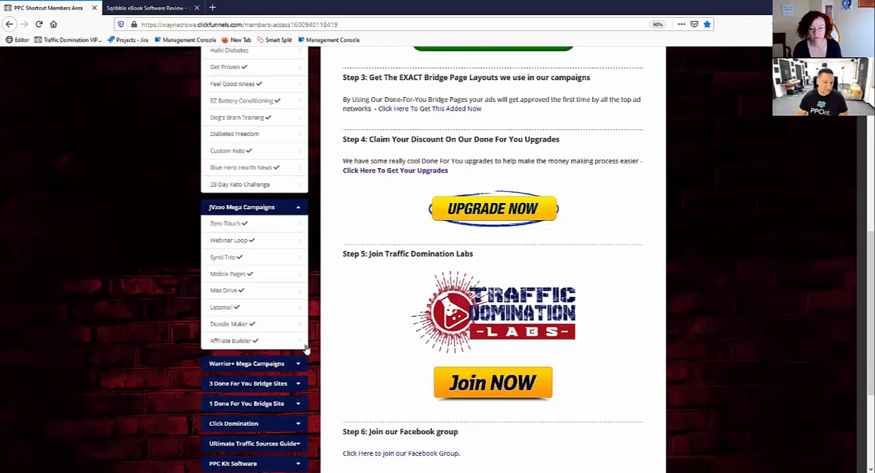
pyautogui.moveTo(353, 355)
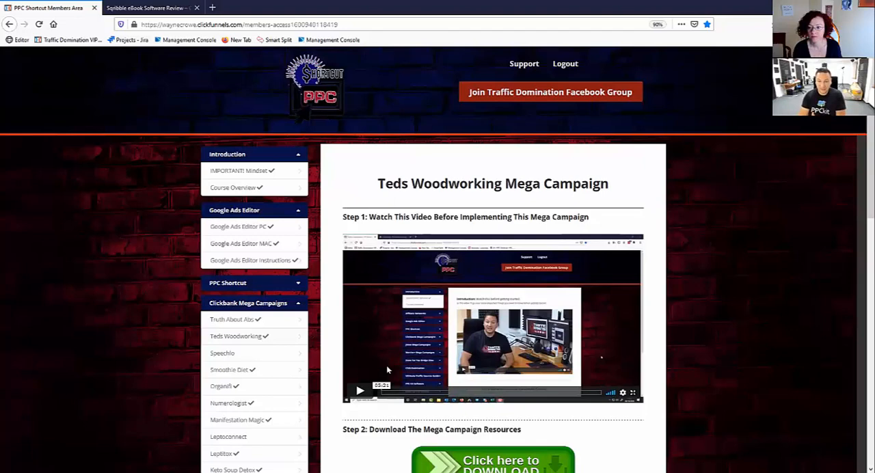
pyautogui.moveTo(210, 385)
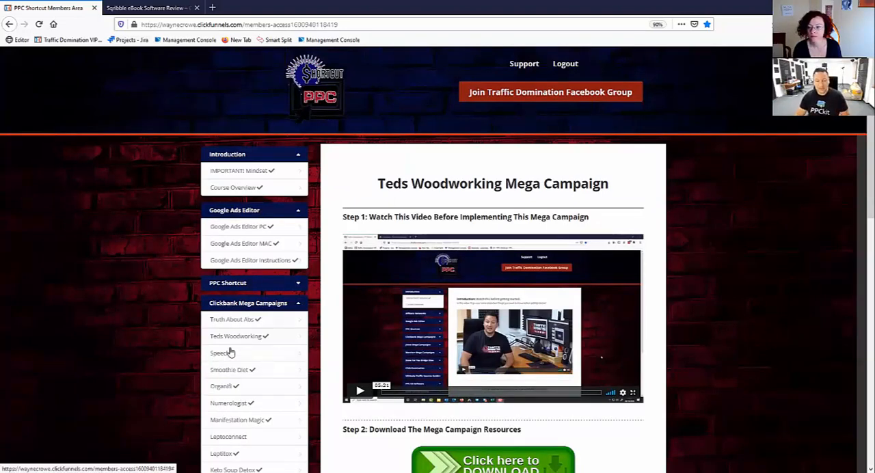
pyautogui.moveTo(206, 369)
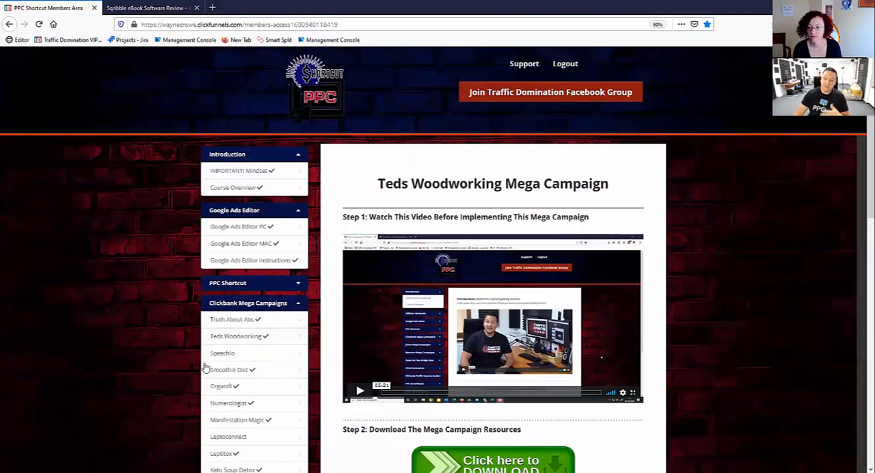
pyautogui.moveTo(183, 404)
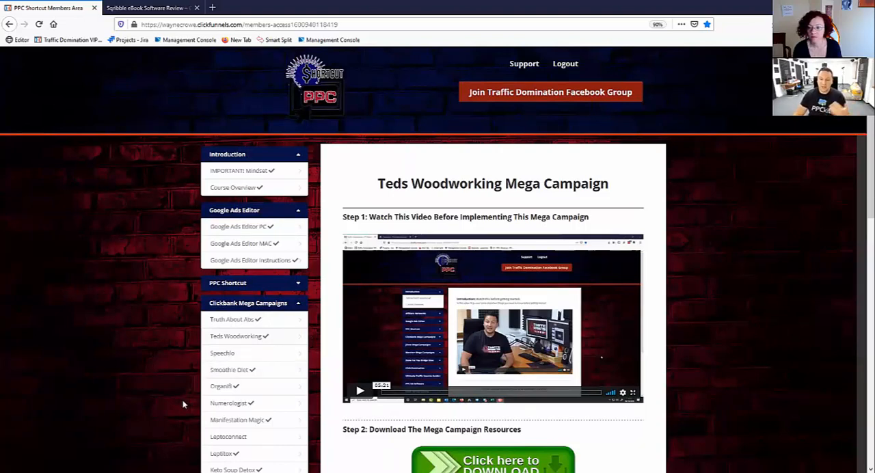
pyautogui.moveTo(183, 461)
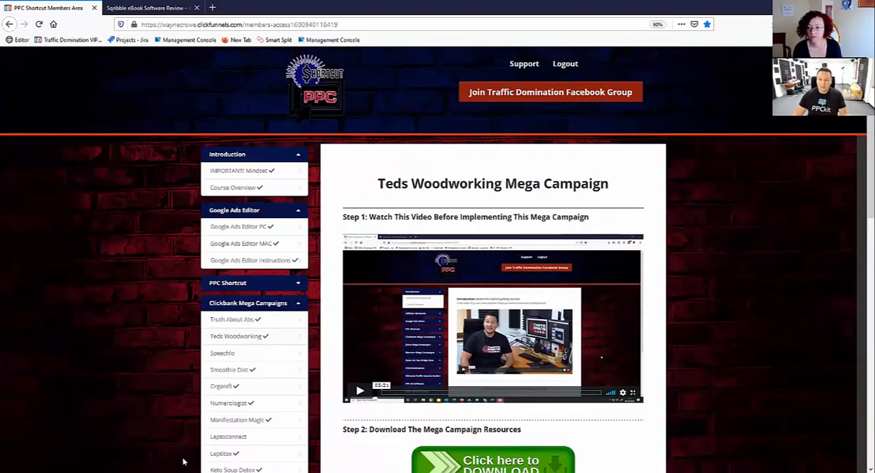
pyautogui.moveTo(264, 420)
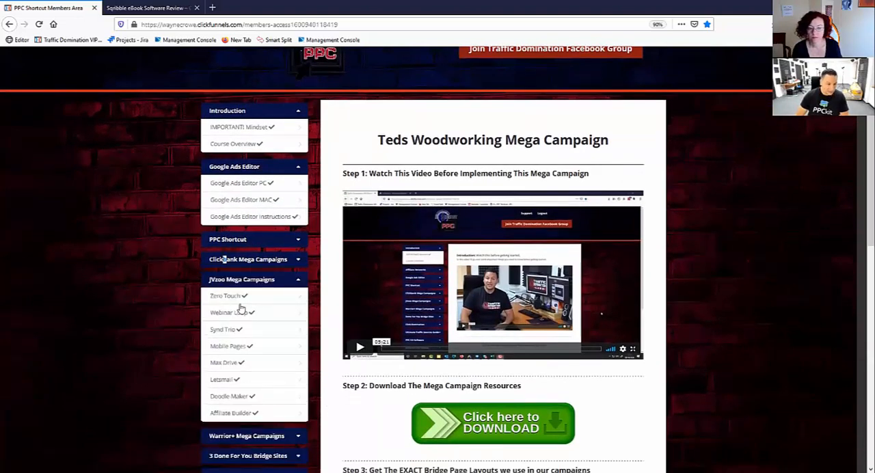
# Step: Collapse JVzoo Mega Campaigns so all course modules show beside the Teds Woodworking lesson
pyautogui.click(253, 279)
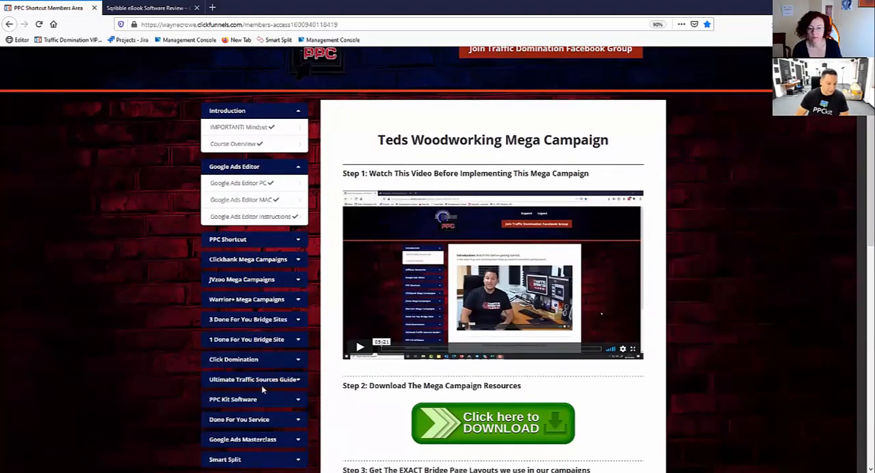
pyautogui.moveTo(288, 347)
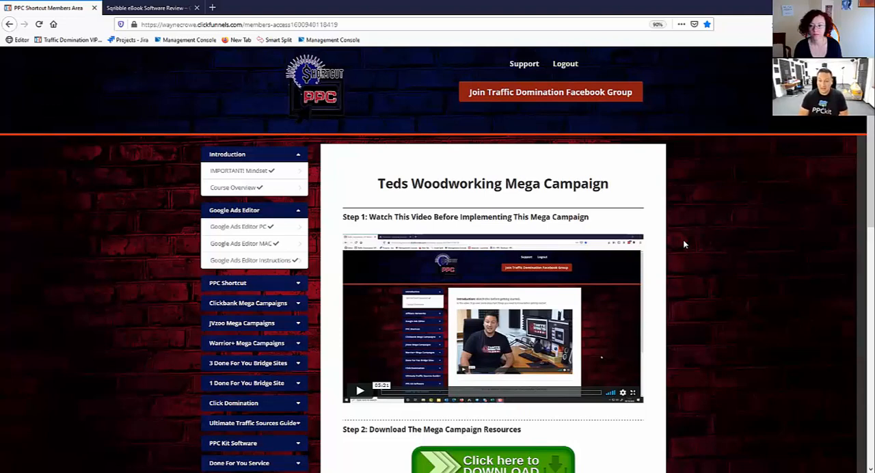
pyautogui.moveTo(705, 315)
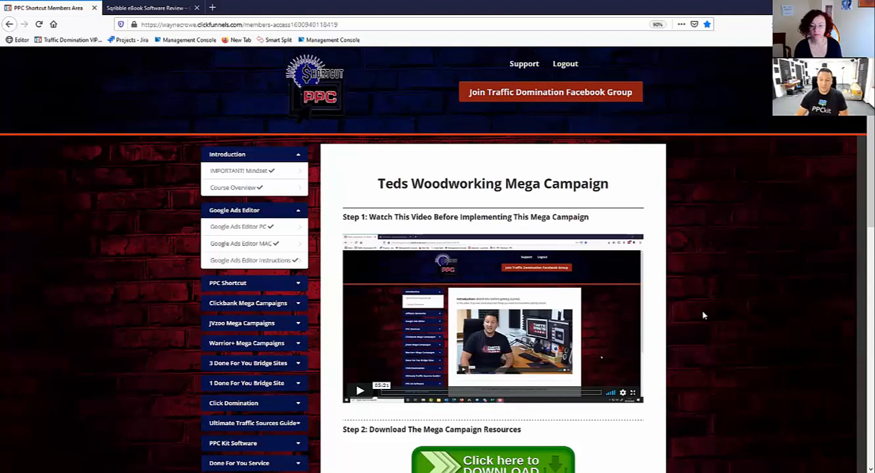
pyautogui.scroll(-3)
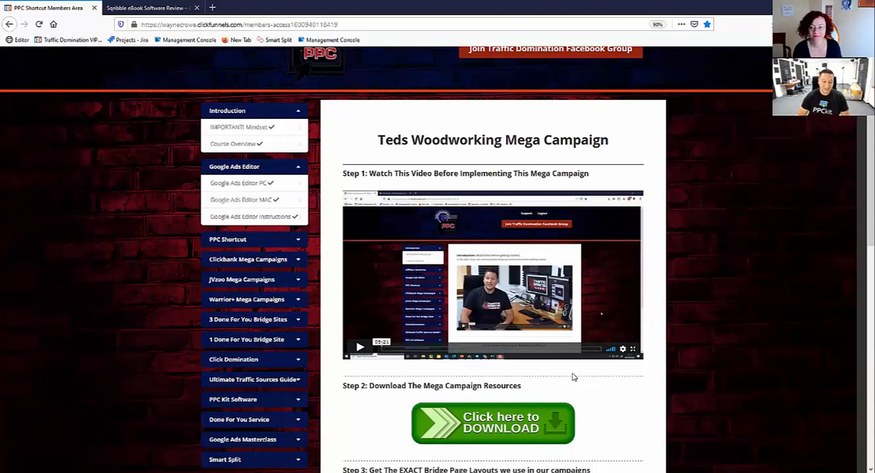
pyautogui.moveTo(296, 212)
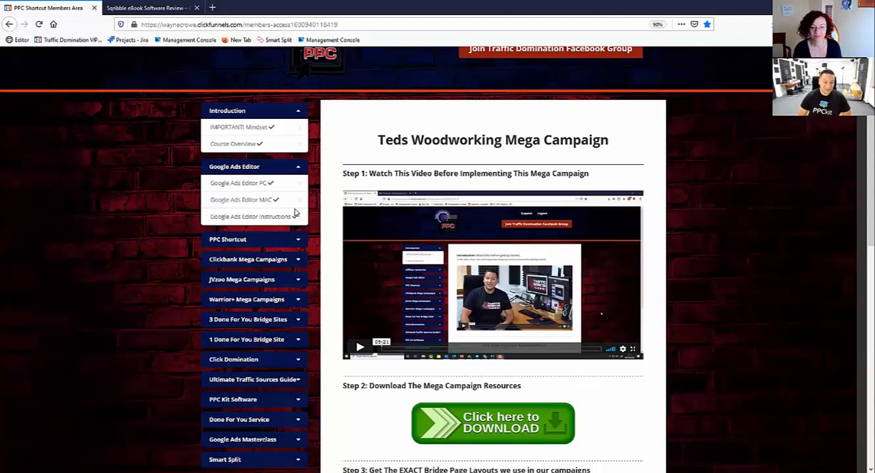
pyautogui.moveTo(646, 189)
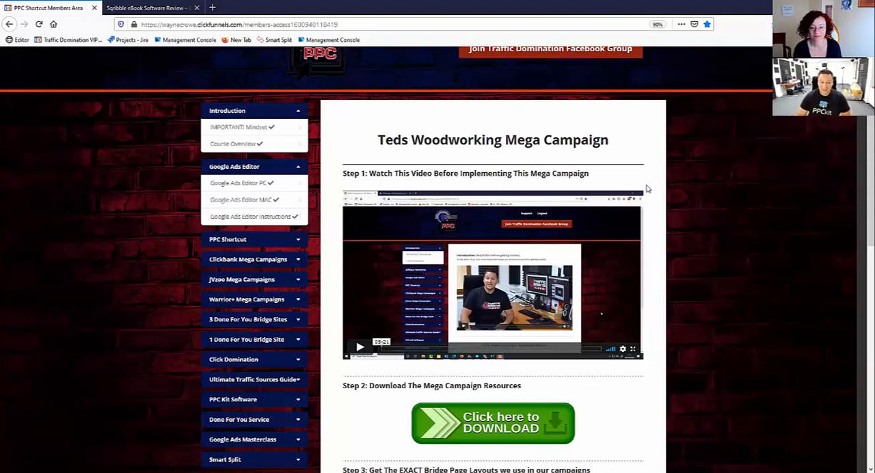